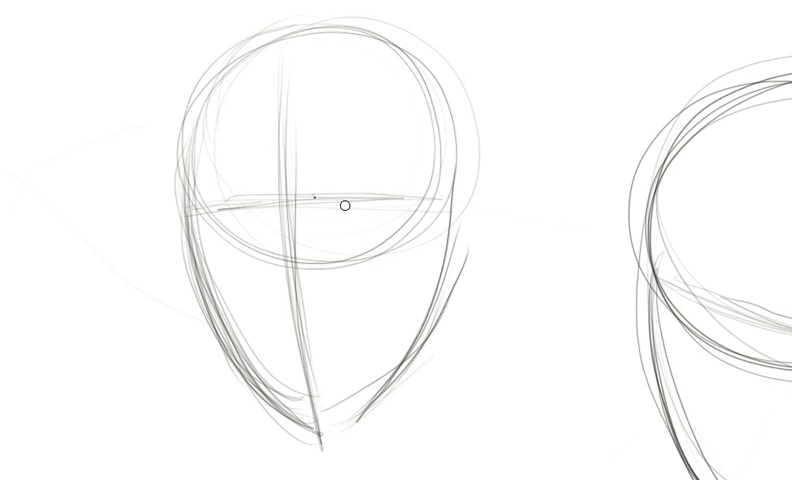
mouse_move(379, 221)
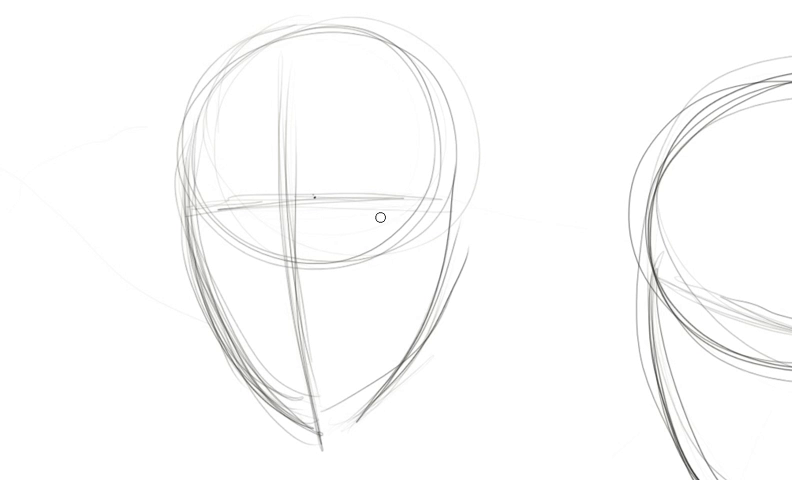
mouse_move(360, 181)
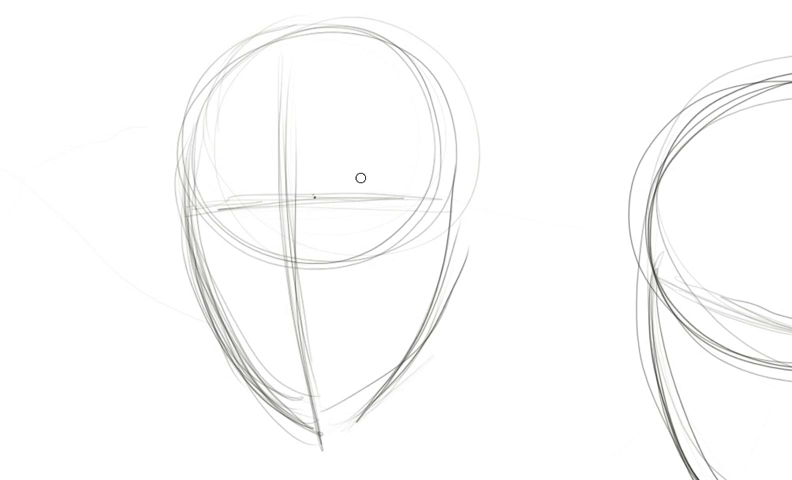
mouse_move(340, 184)
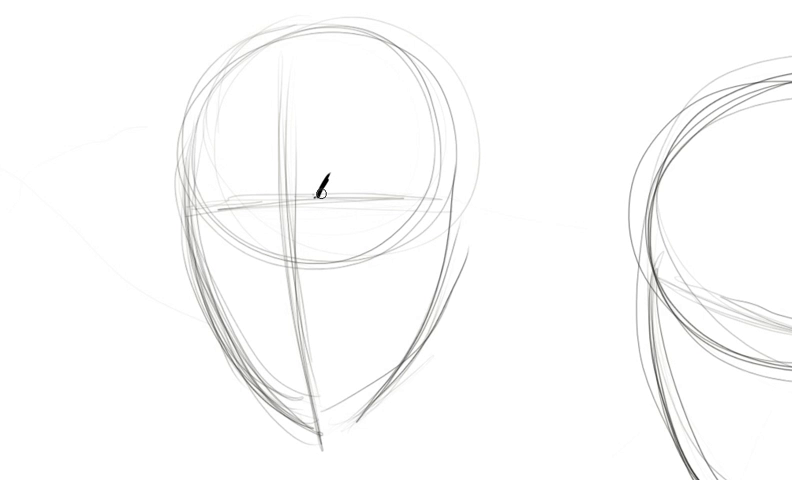
Step: Ink both eyes with pupils, raised brows, nose, wide open smile and jawline on the first head
left_click_drag(323, 185, 355, 180)
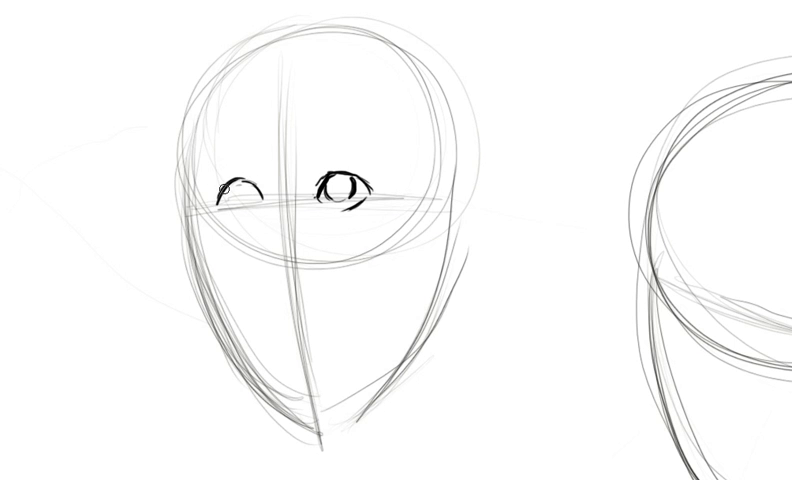
left_click_drag(228, 185, 238, 200)
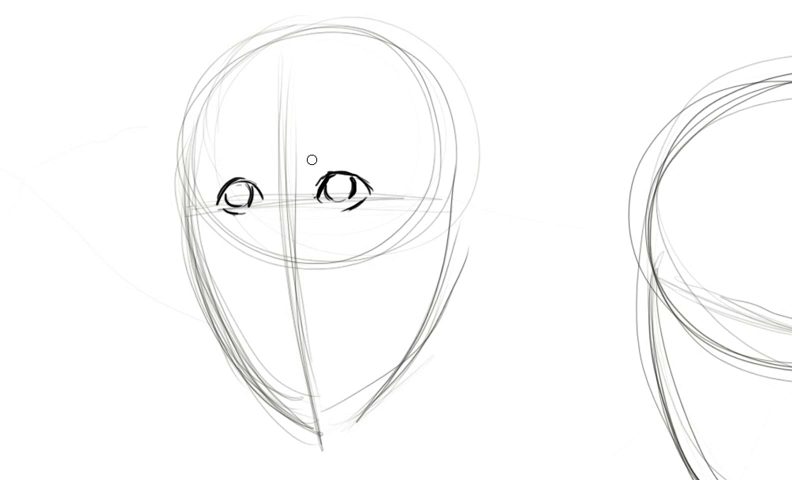
left_click_drag(308, 155, 330, 150)
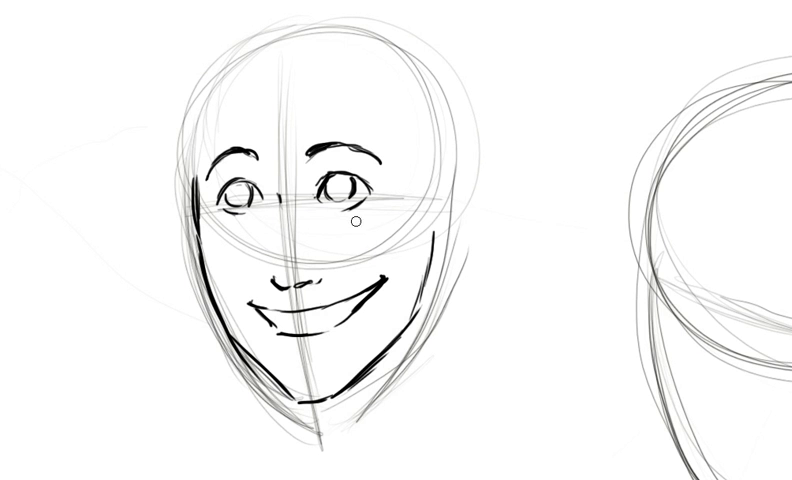
key("ctrl+z")
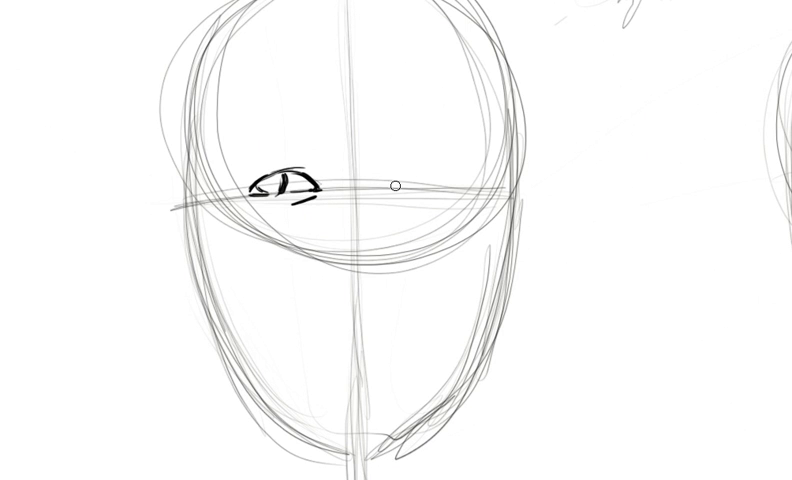
Step: Brush two half-closed eyes and their eyebrows along the second head's eye line
left_click_drag(375, 190, 430, 185)
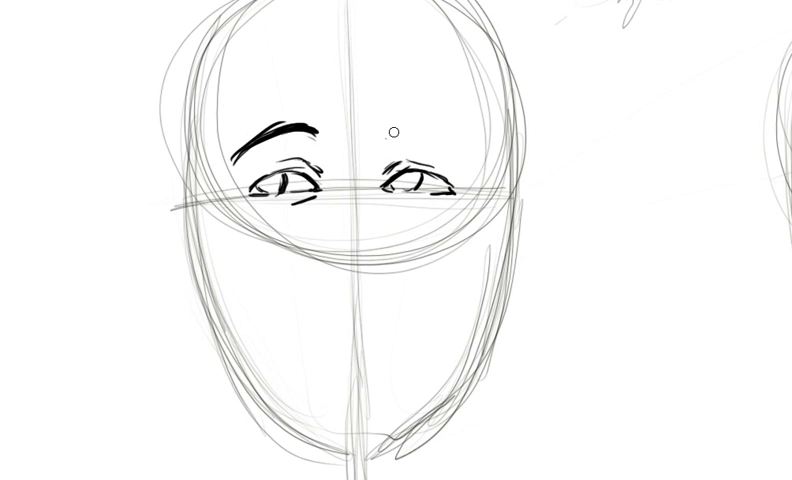
left_click_drag(385, 135, 440, 125)
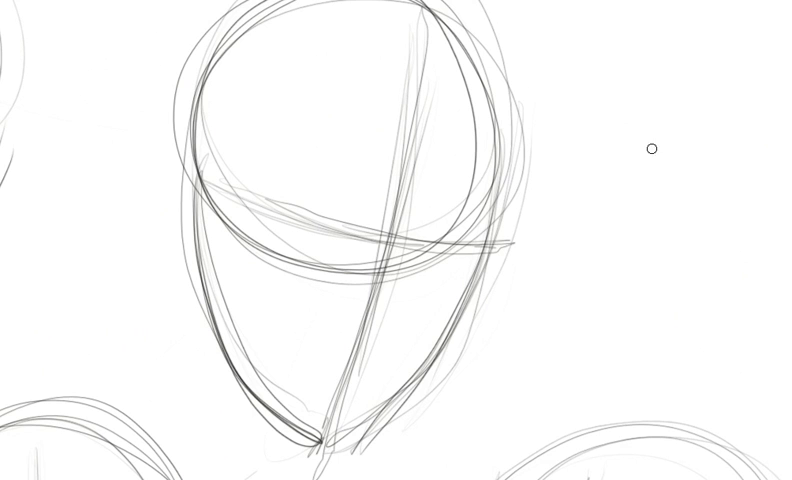
mouse_move(358, 220)
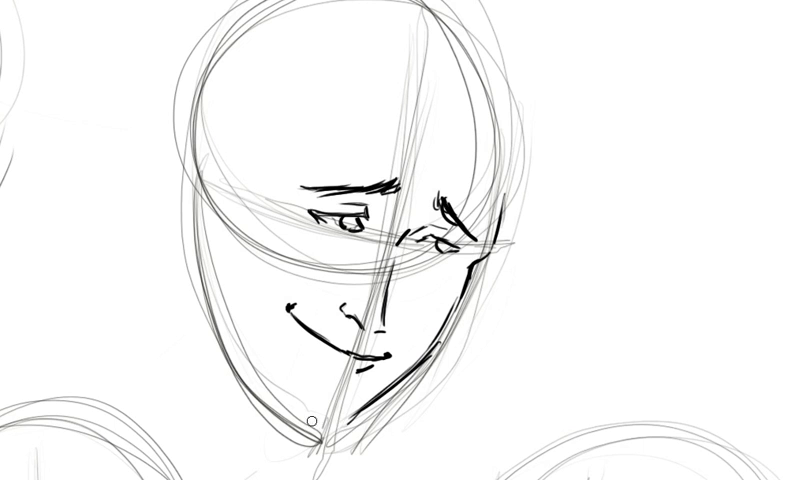
Step: Refine the jawline stroke on the tilted face with the lopsided smile
left_click_drag(245, 215, 235, 290)
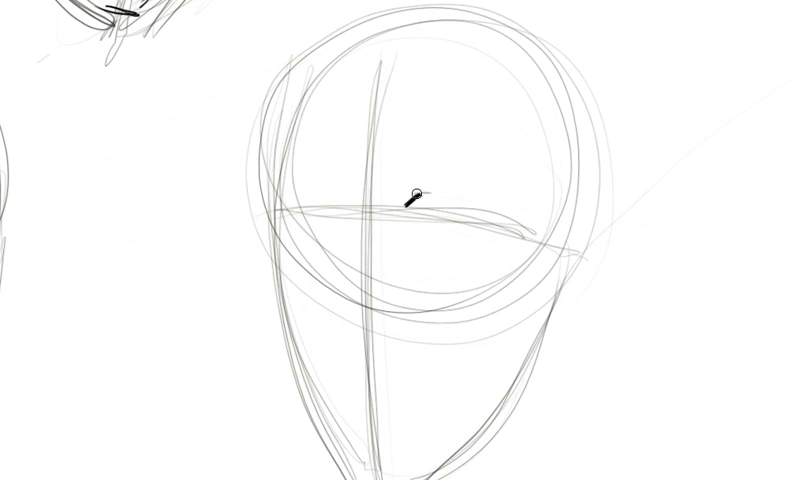
Step: Brush the first eye shape along the new head's horizontal guideline
left_click_drag(411, 193, 461, 212)
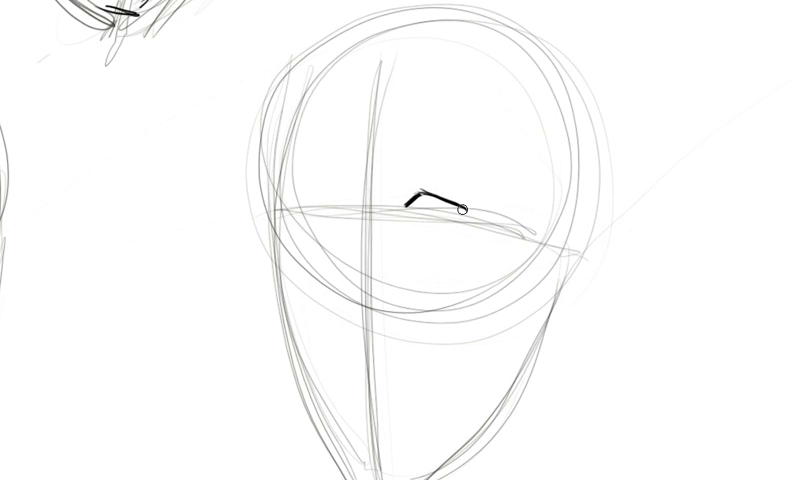